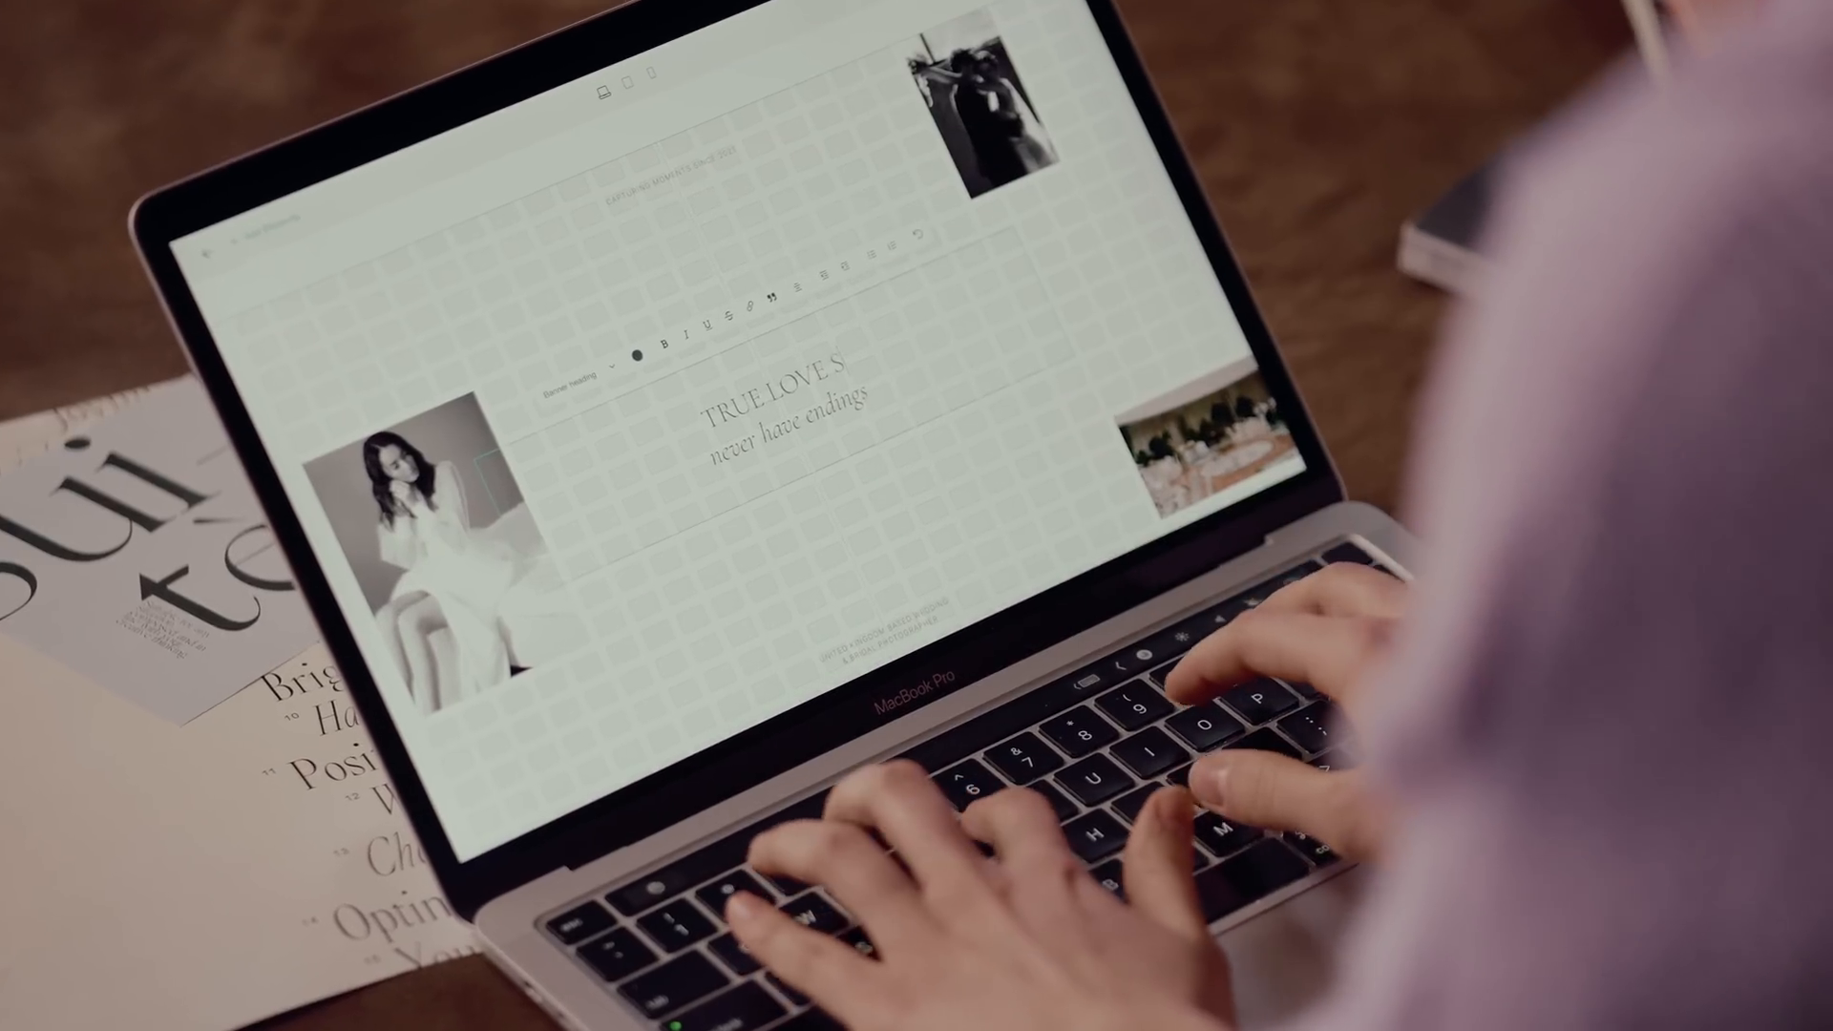
# Finish the headline so it reads 'True loves never have endings'.
pyautogui.write('TORIE')
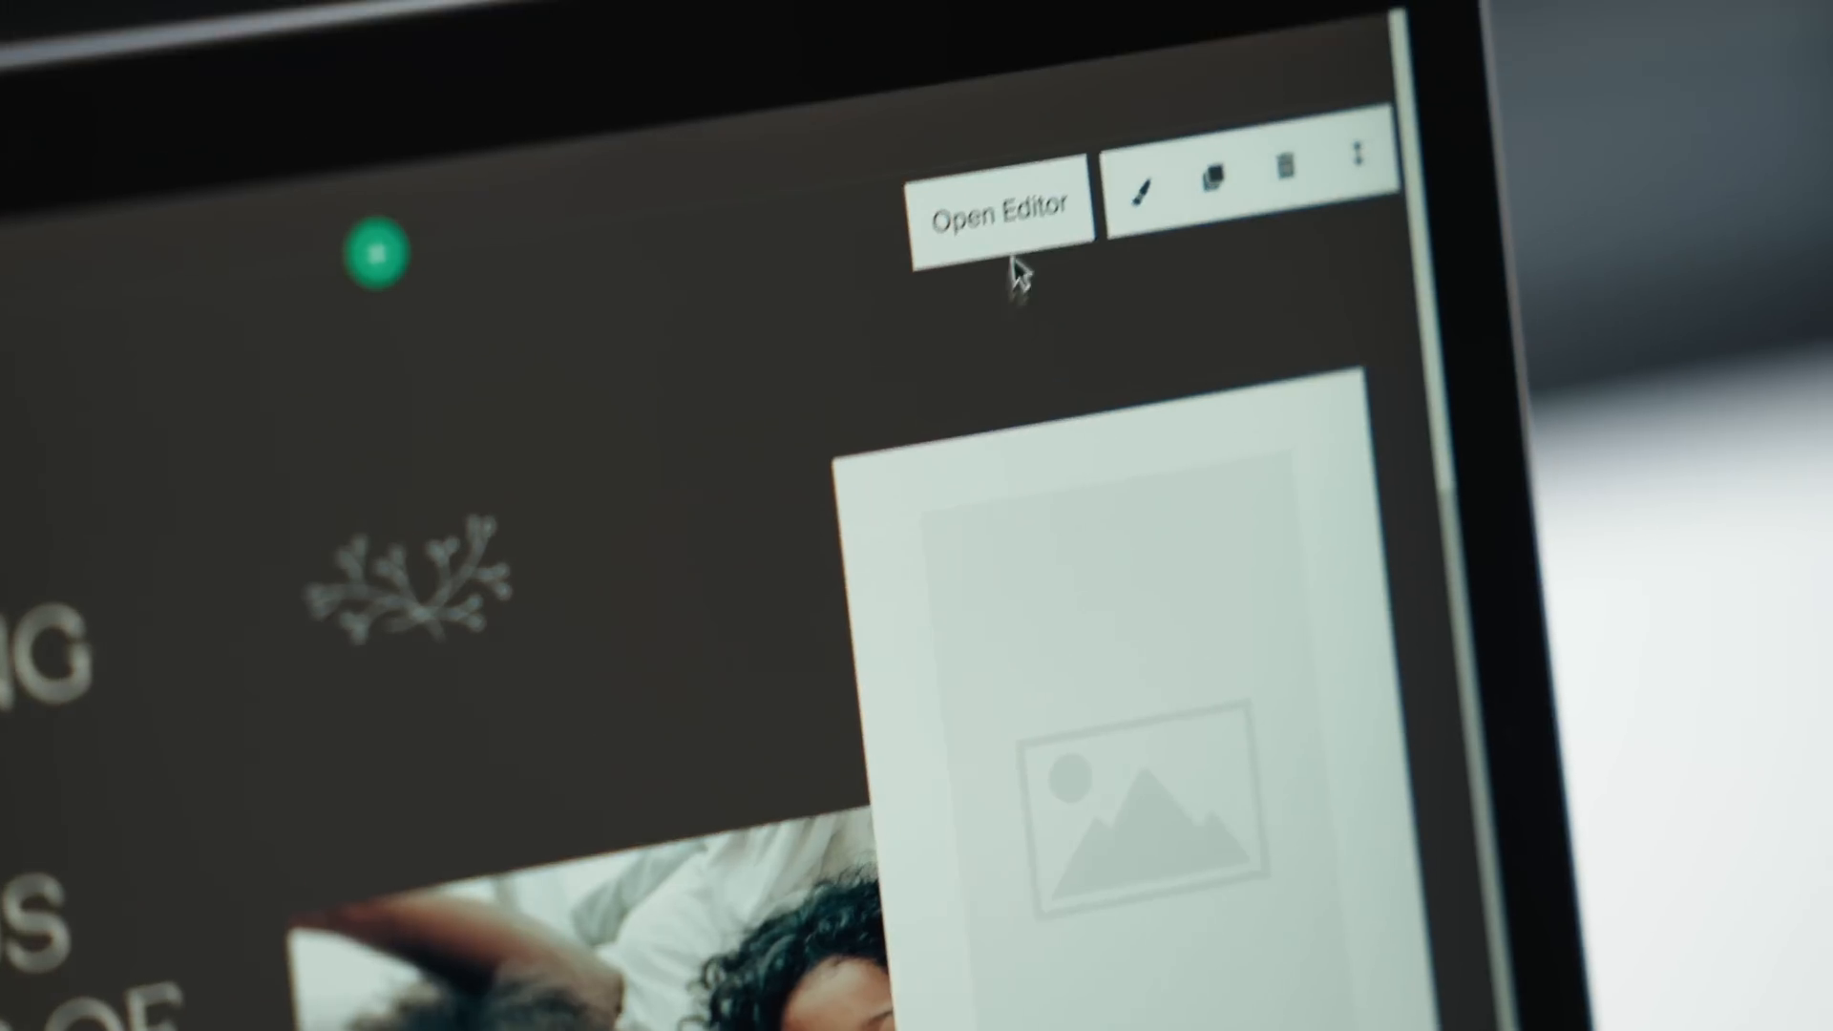
# Bring the dark block with the image placeholder into the layout editor.
pyautogui.click(1003, 208)
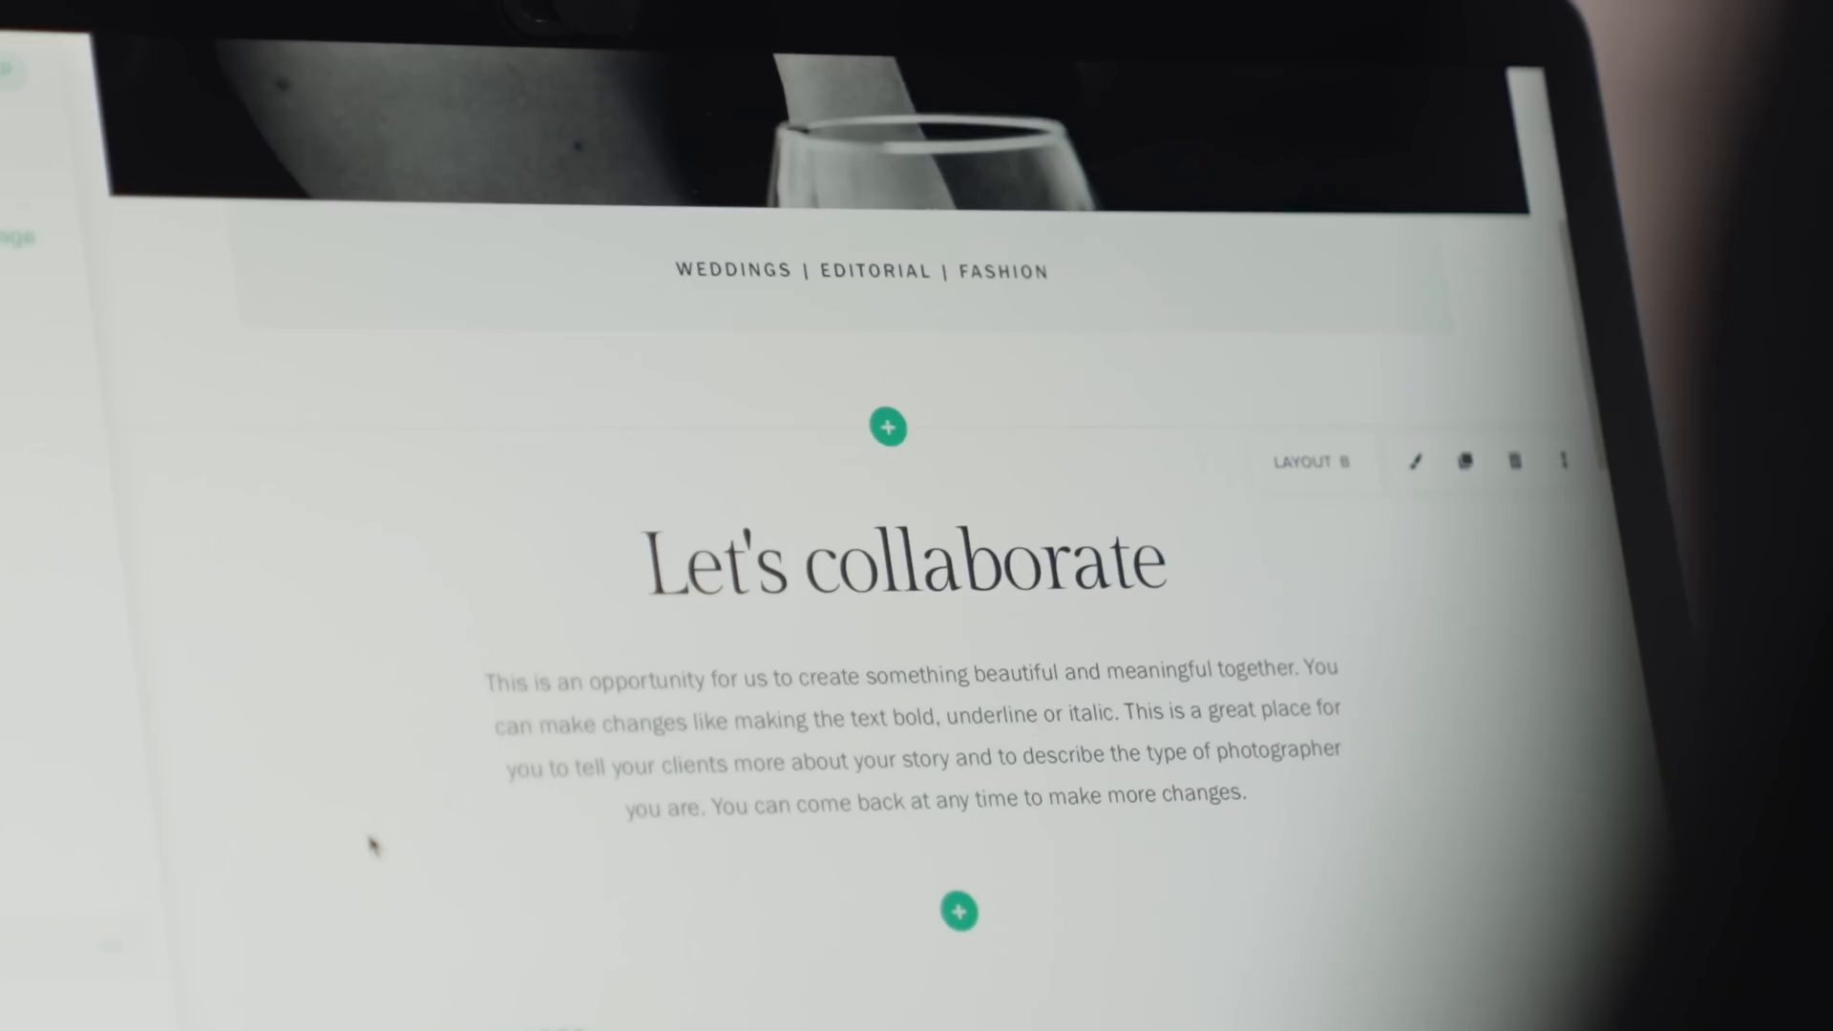
# Recolour selected heading letters in the quote block with a scheme colour.
pyautogui.click(888, 428)
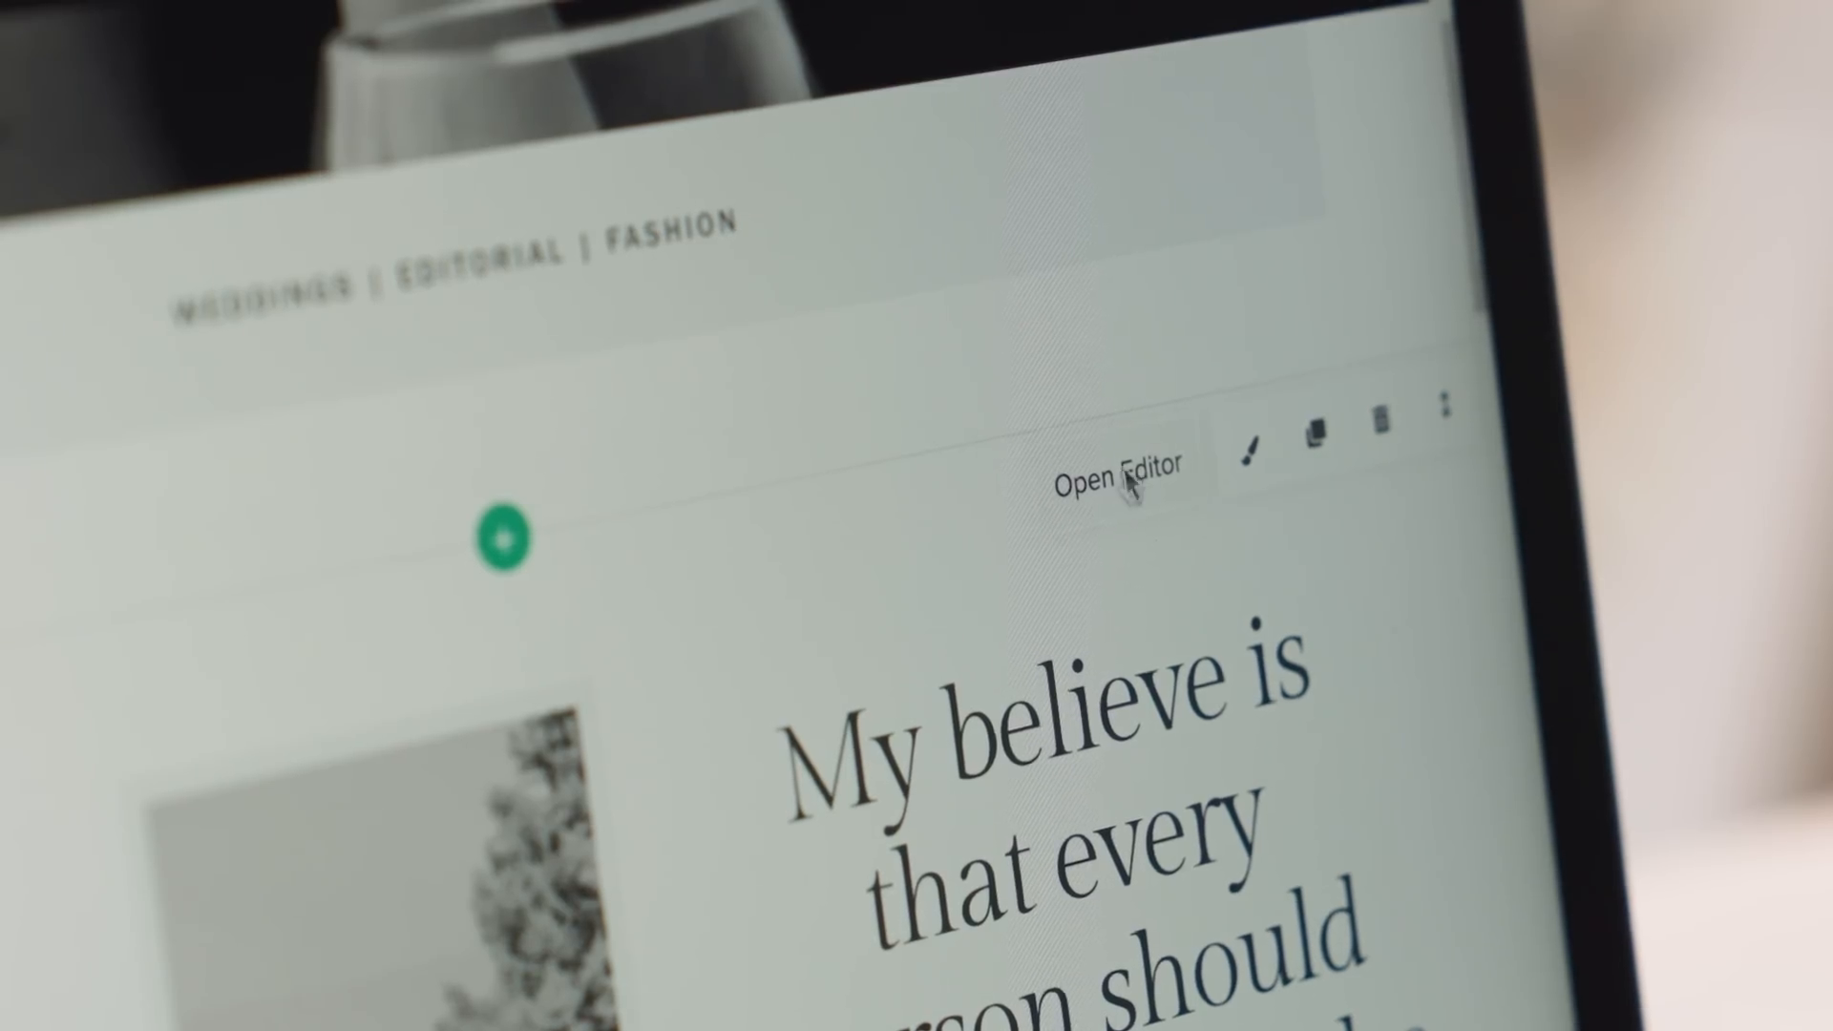
pyautogui.click(1119, 464)
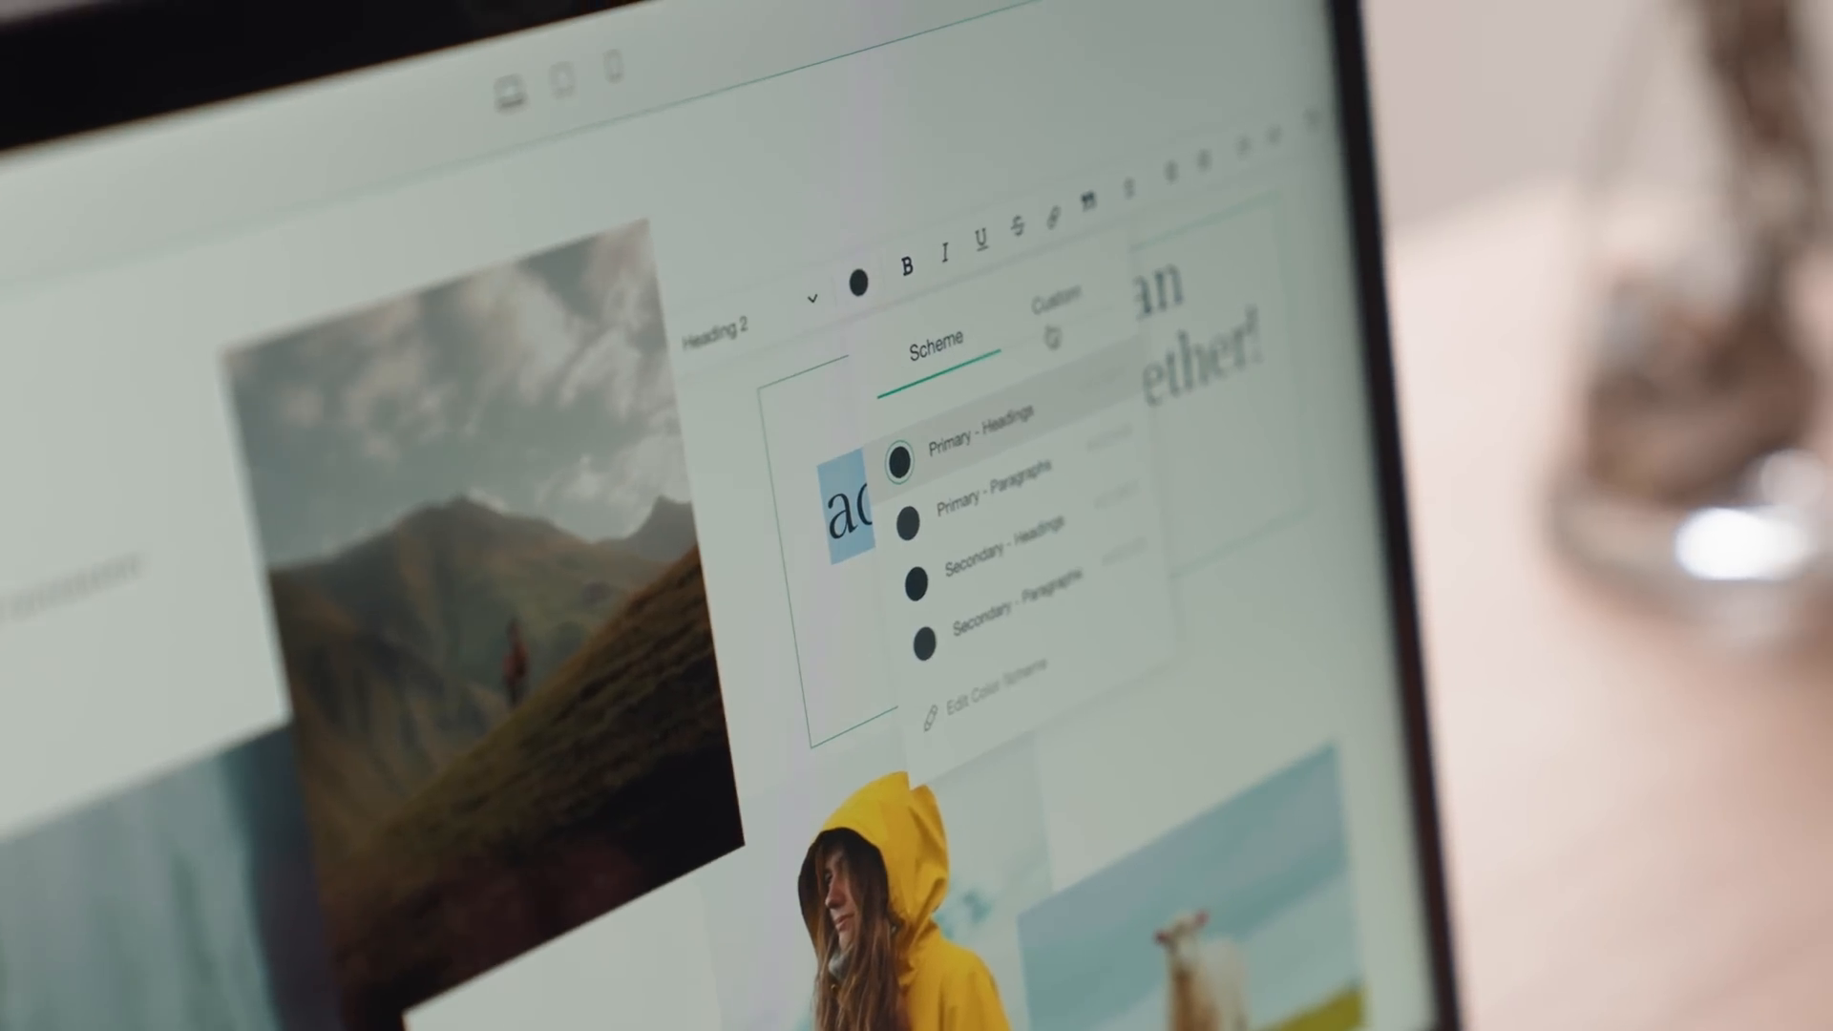
pyautogui.click(1058, 316)
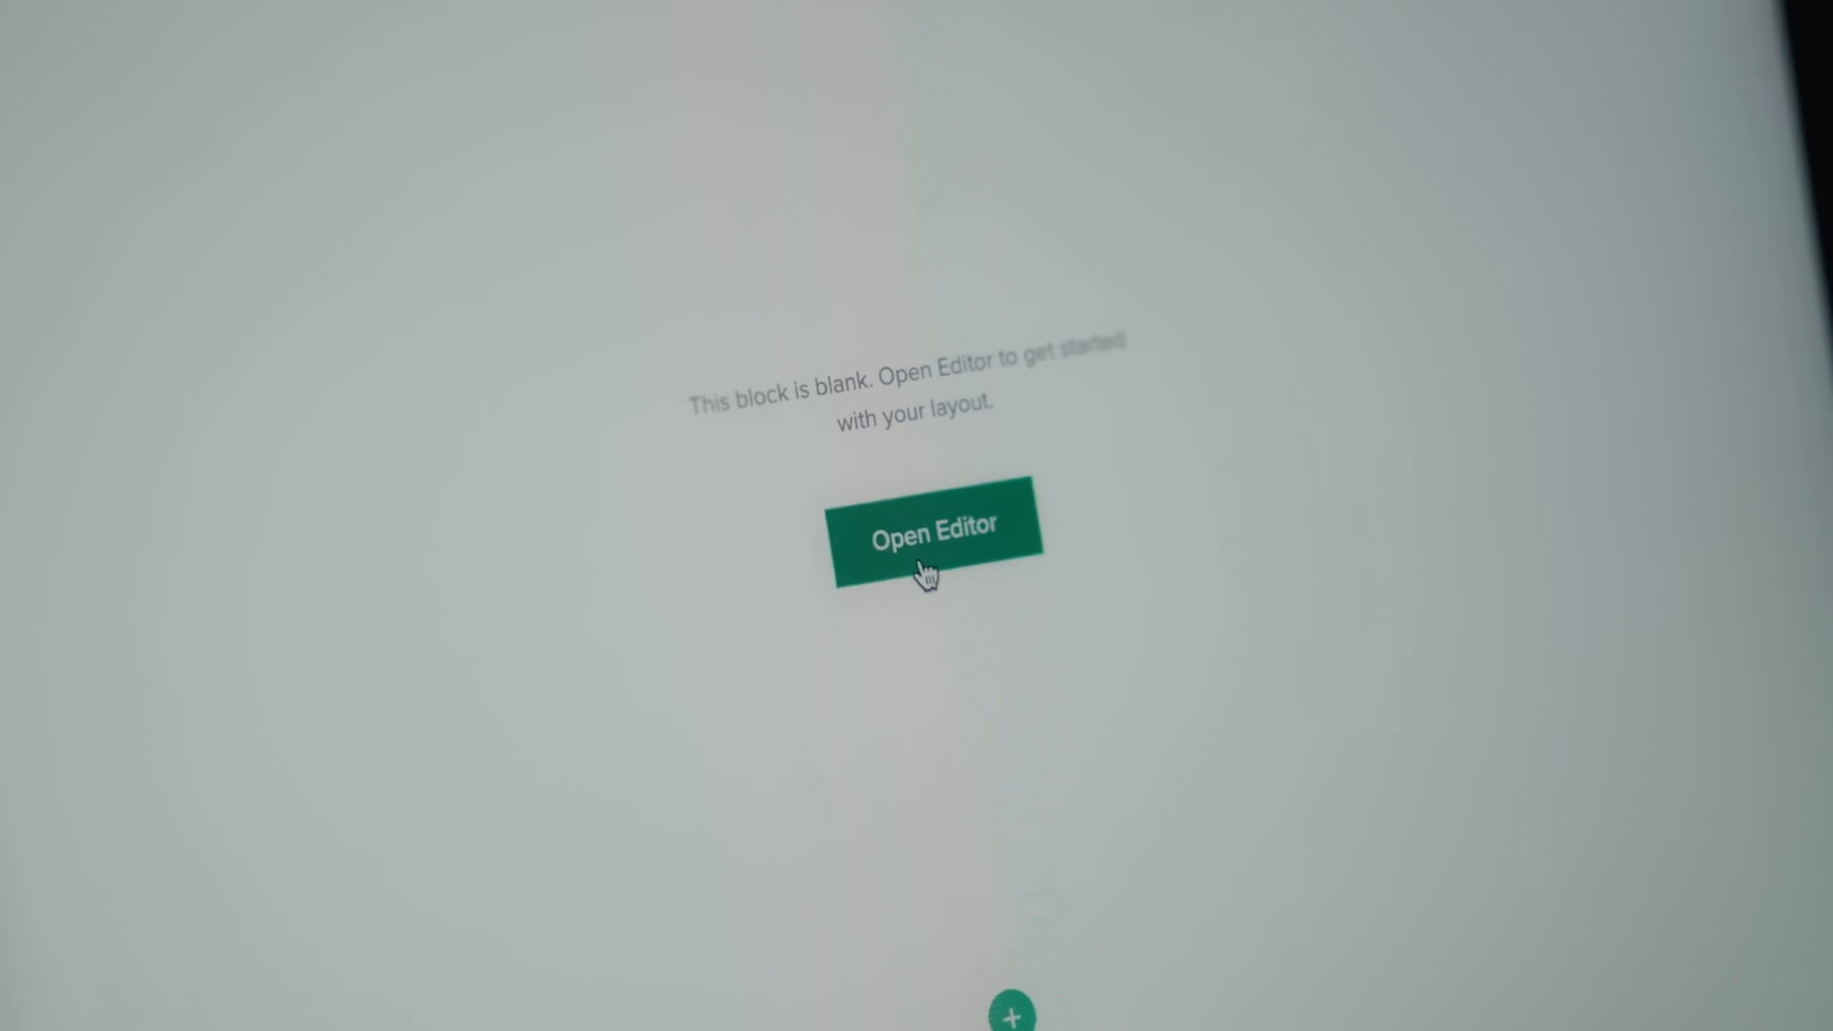
# Build the blank block into a pastry image layout headed 'My Portfolio'.
pyautogui.click(932, 527)
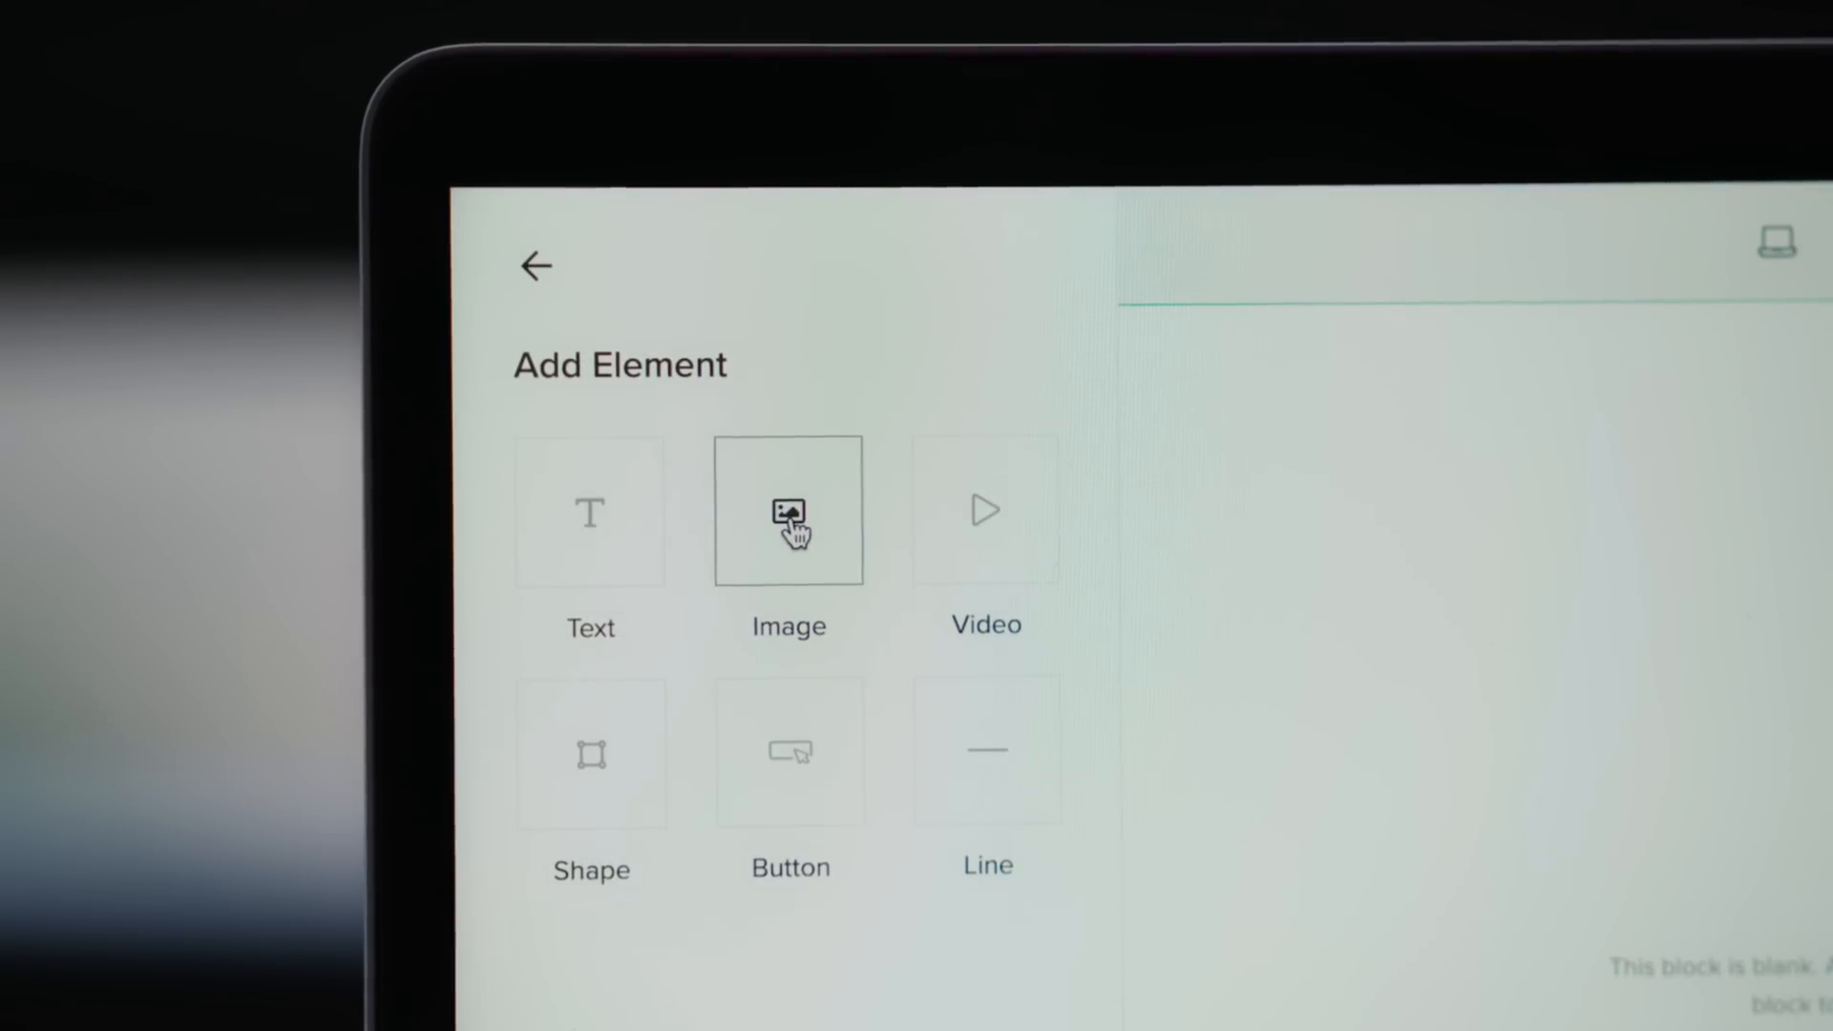
pyautogui.moveTo(590, 752)
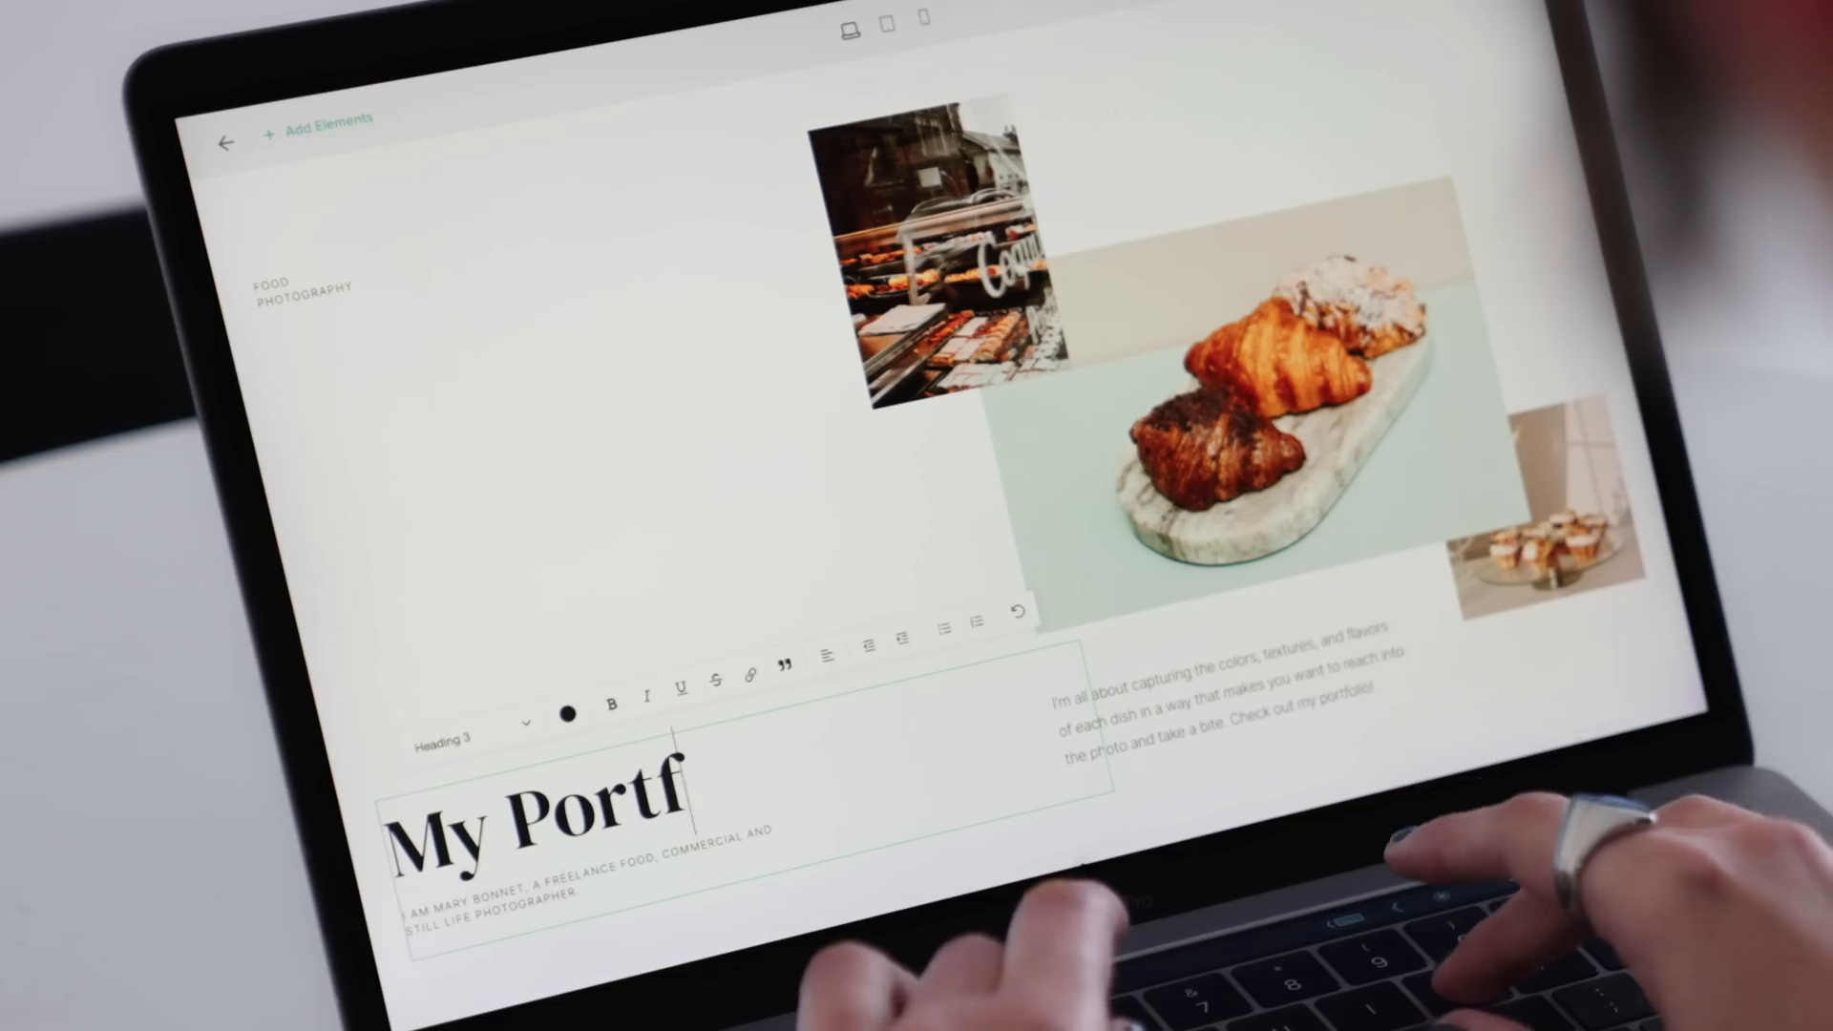
pyautogui.write('olio')
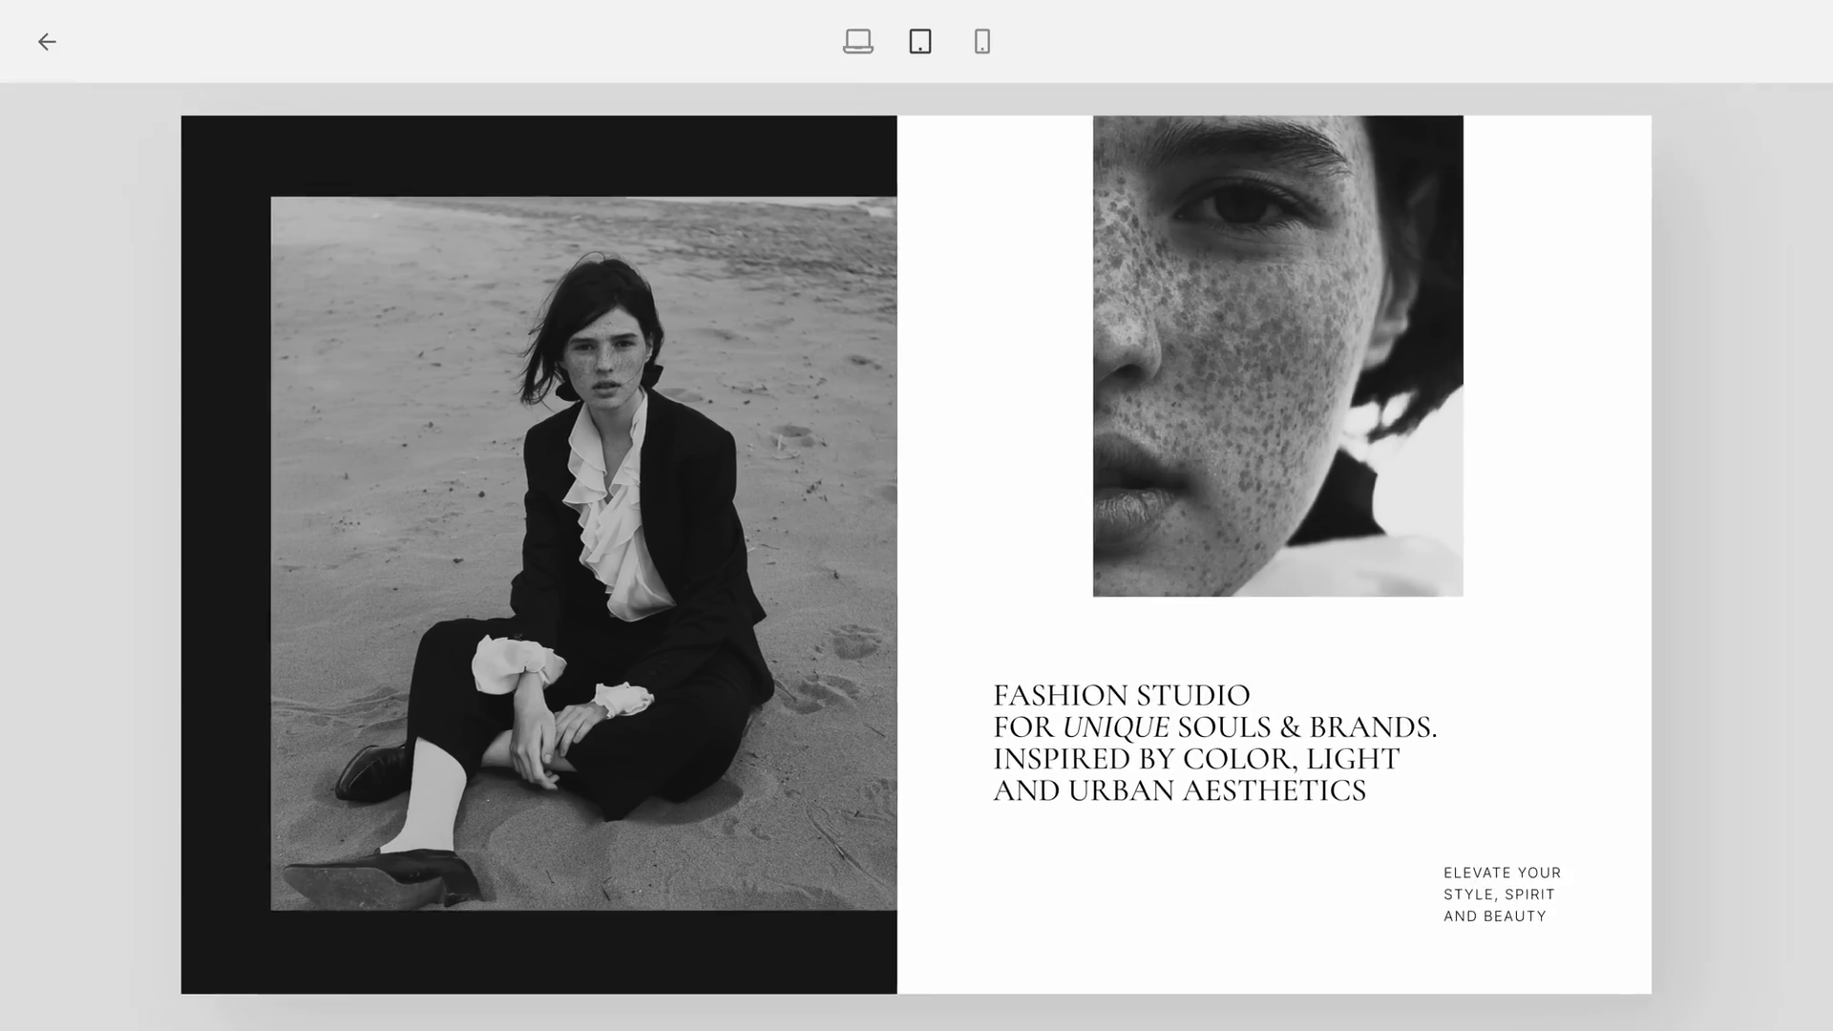
# Switch the fashion studio layout preview to phone size.
pyautogui.click(981, 40)
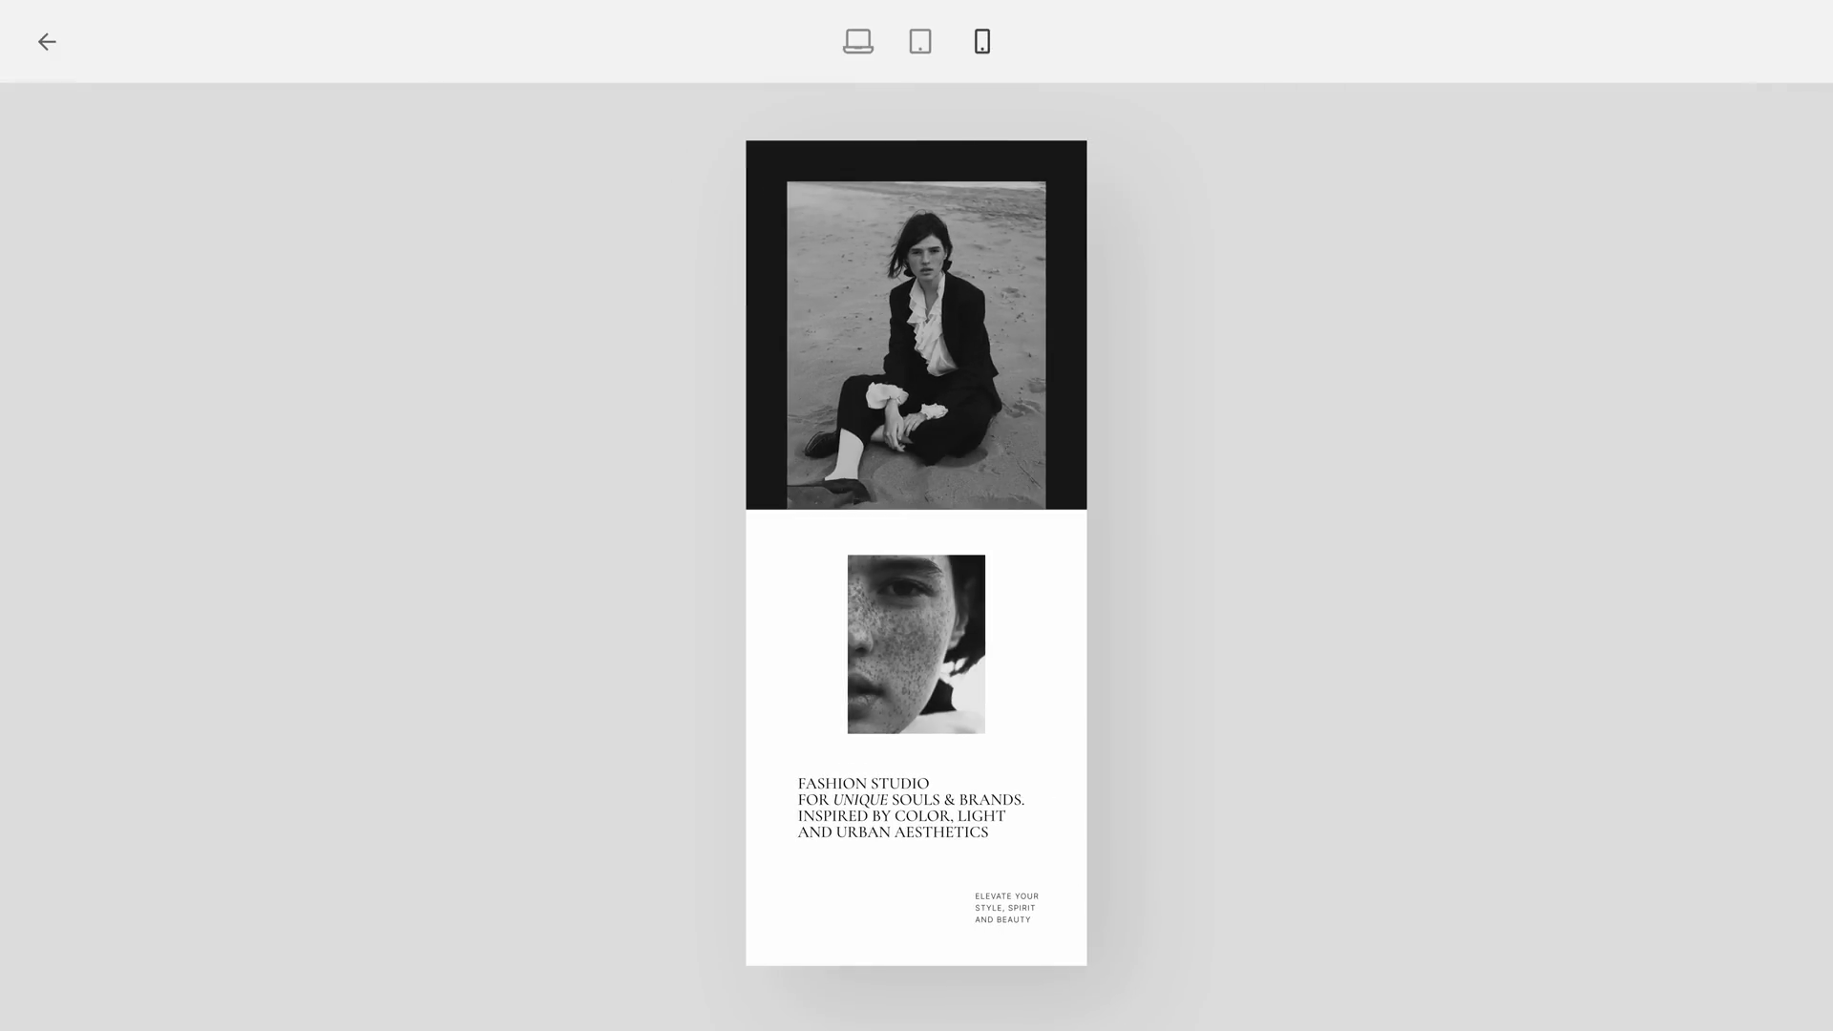